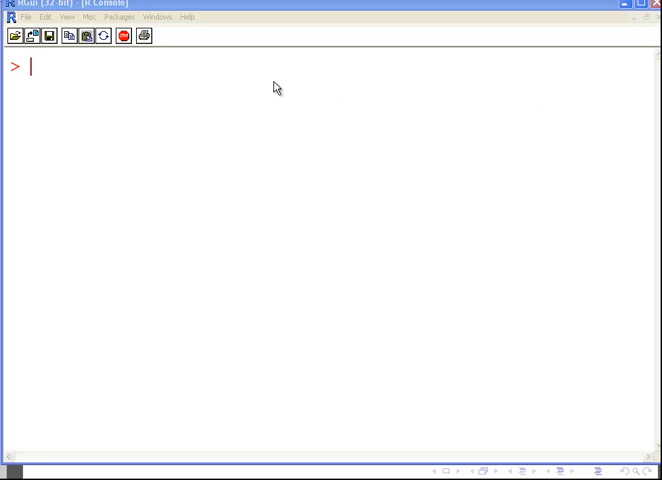
mouse_move(184, 70)
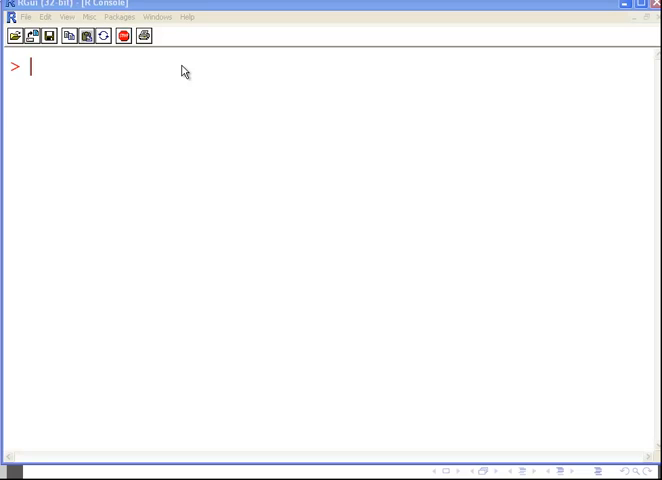
Step: Paste the Titr <- c(16.03, ..., 16.1) command storing the twelve titration readings
right_click(182, 70)
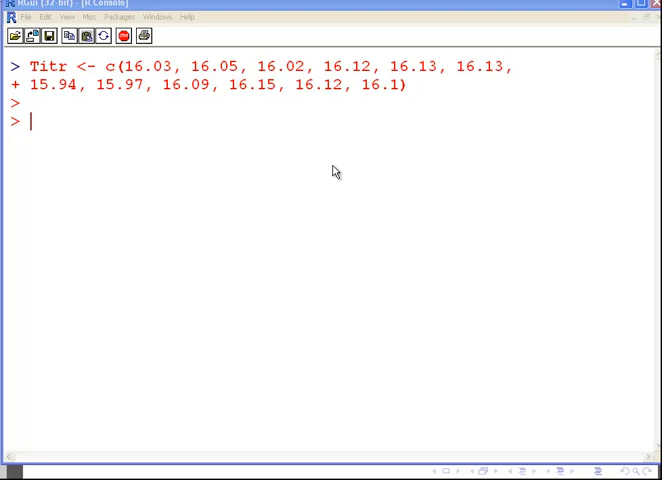
mouse_move(148, 144)
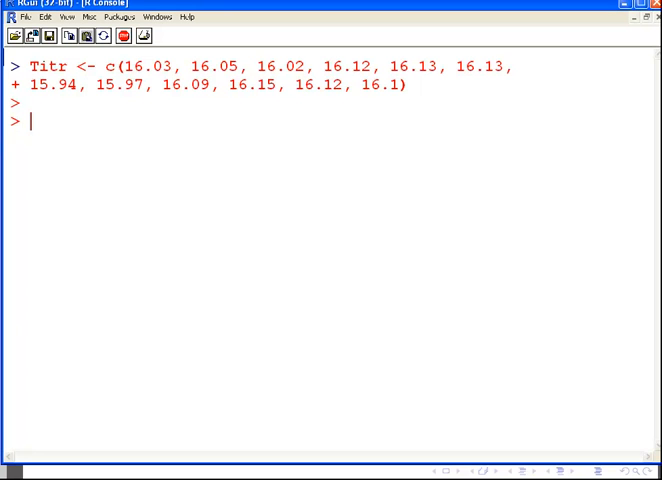
Step: Define Meth as twelve labels (four each of "A", "B", "C") and check class(Meth) returns character
text(Meth <- c("A","A","A","A","B","B","B","B","C","C","C","C"))
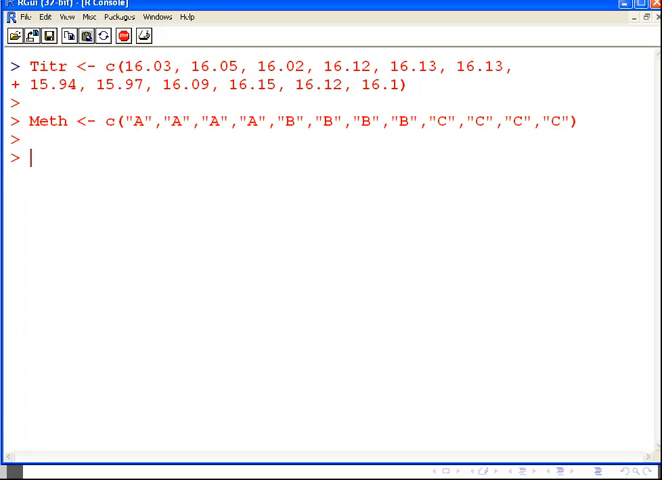
text(class()
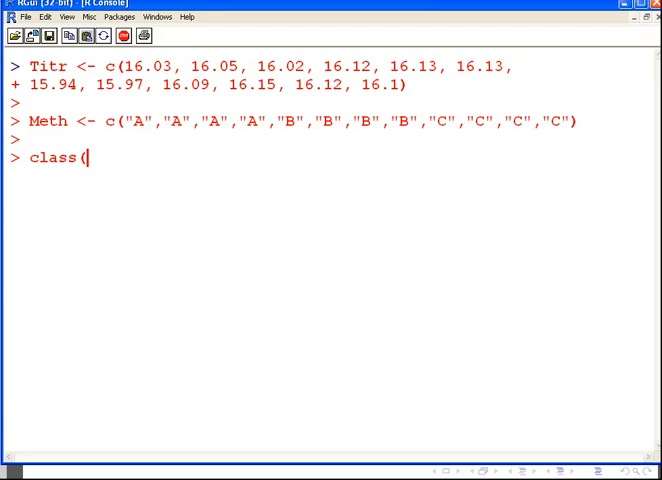
text(Meth))
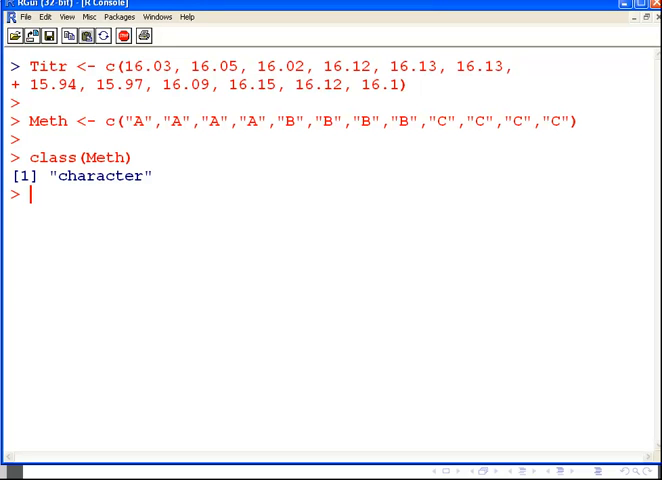
Step: Enter Meth <- factor(Meth, levels=c("A","B","C","D")) to convert Meth to a factor
text(Meth <-)
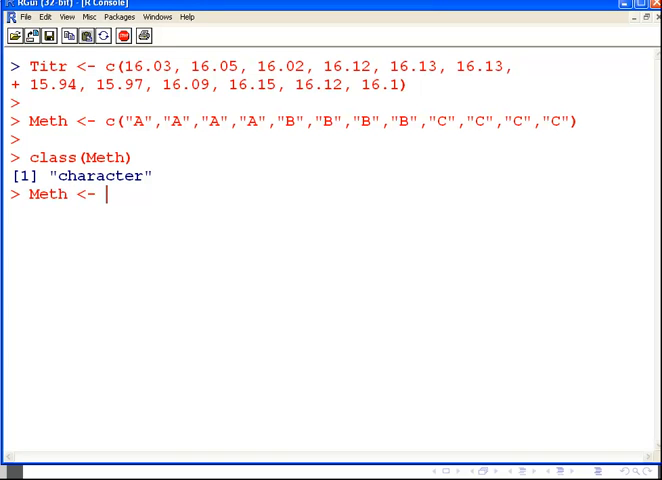
text(fac)
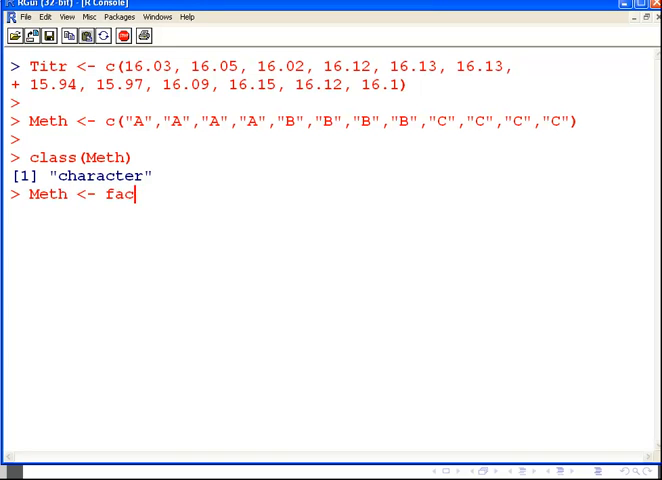
text(tor()
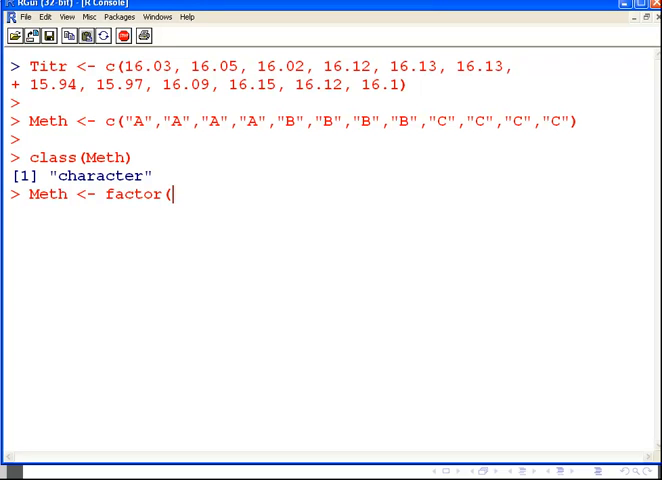
text(Me)
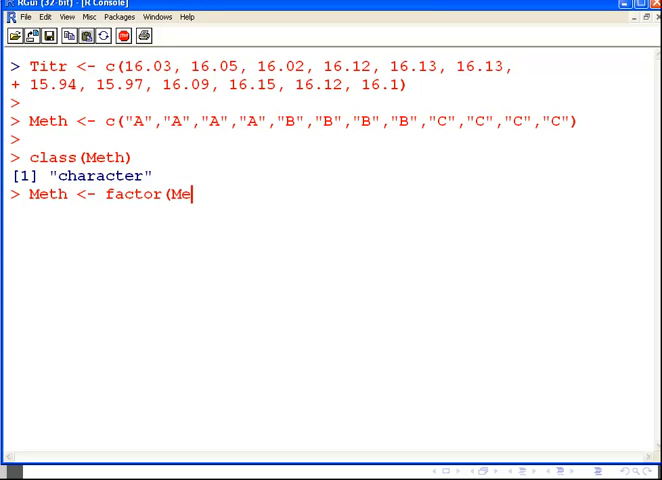
text(th,)
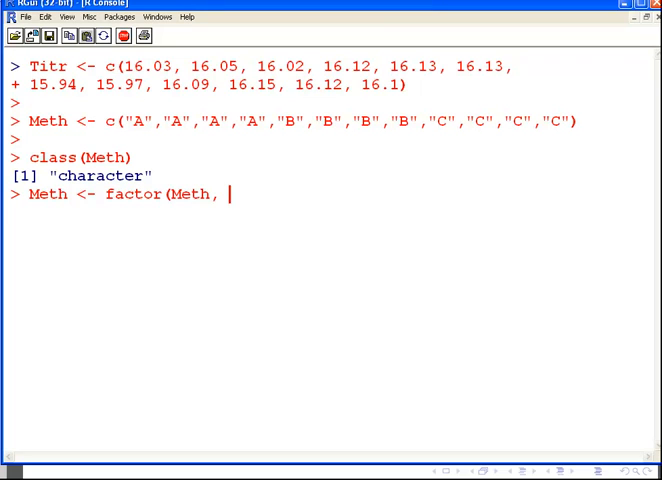
text(leve)
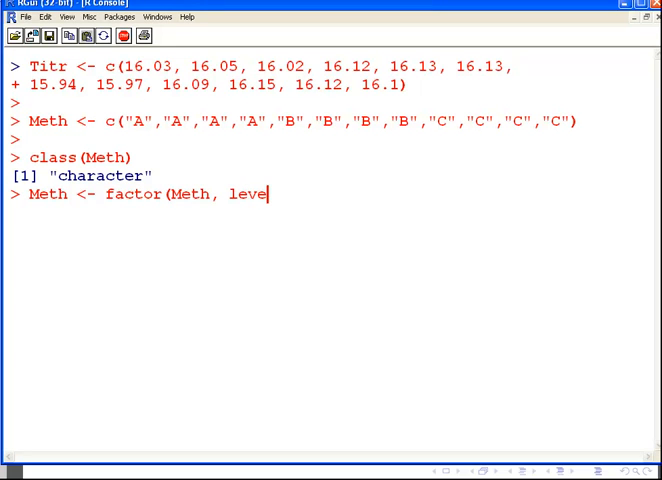
text(ls=c()
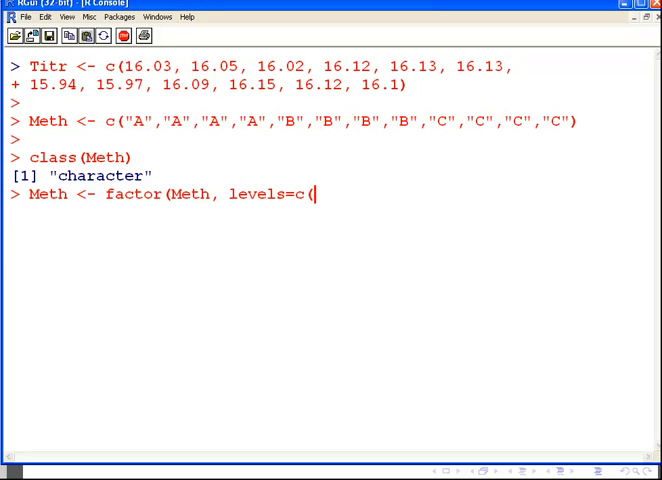
text("A")
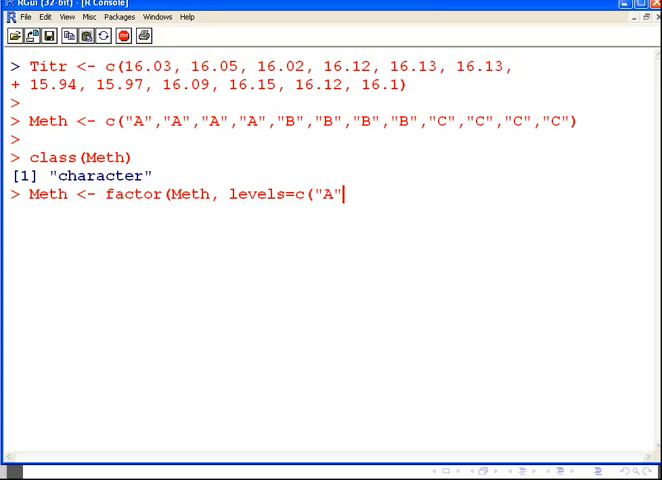
text(,"B")
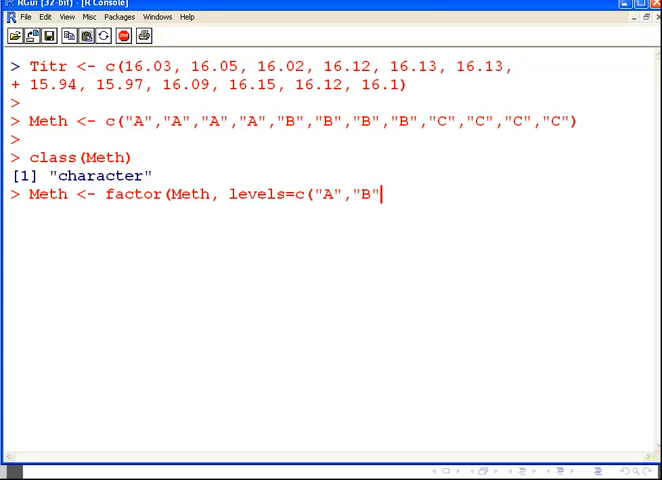
text(,")
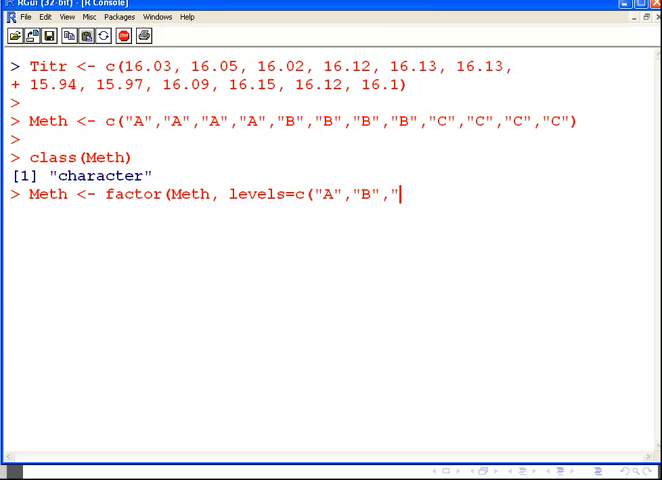
text(C",)
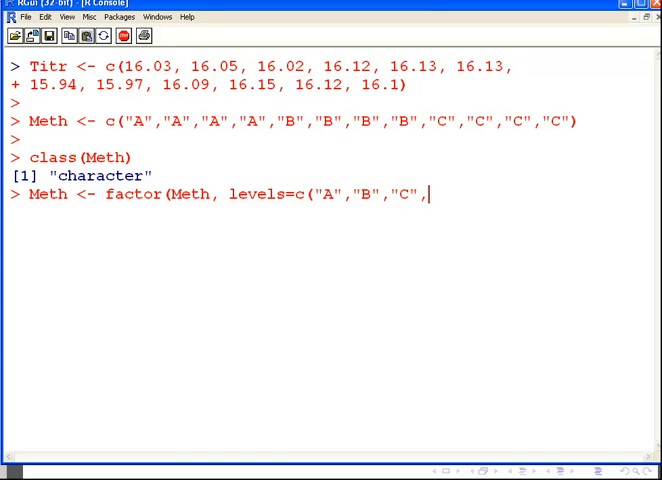
text("D"))
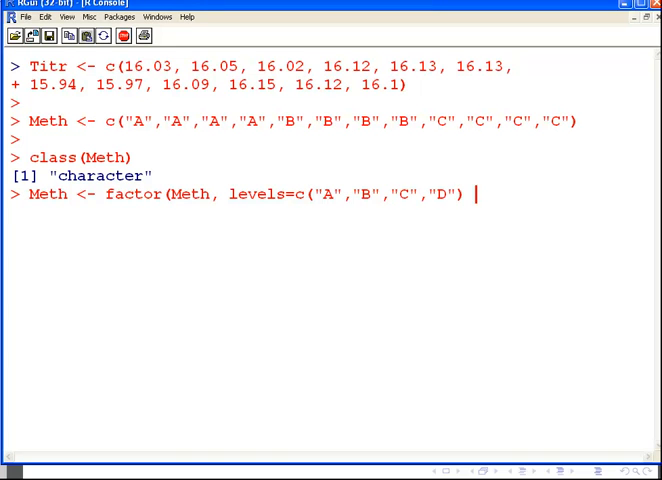
text())
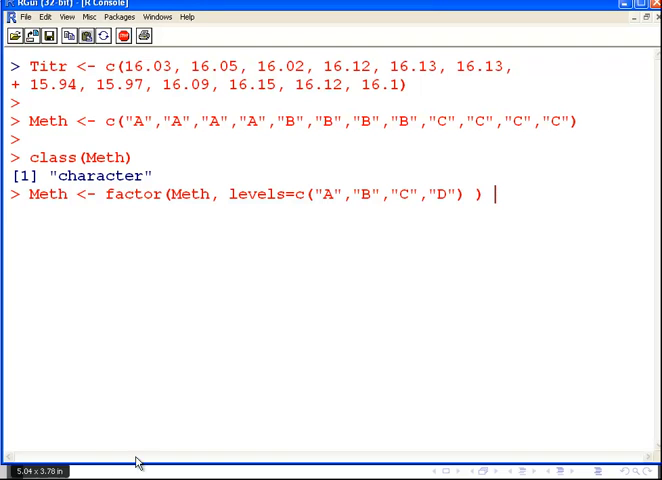
drag(230, 194, 484, 194)
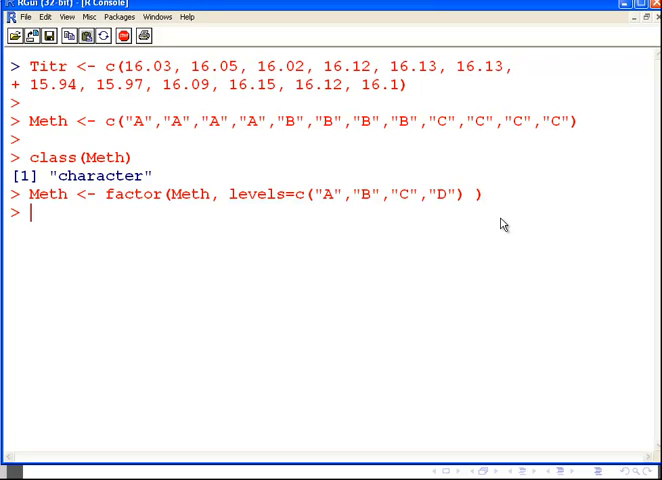
Step: Run class(Meth) to confirm it now returns "factor"
text(class()
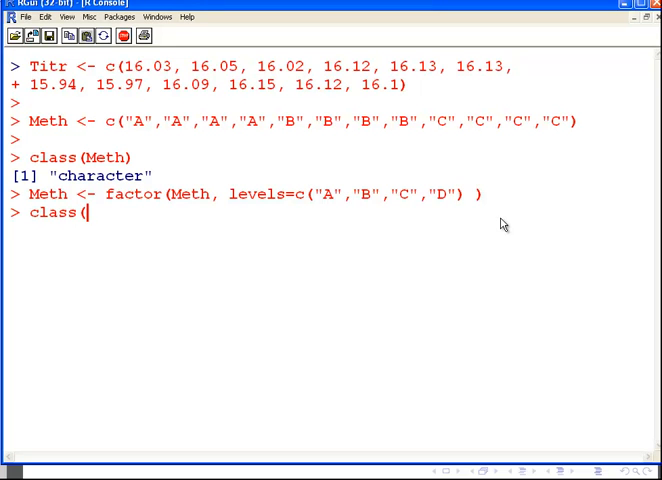
key(Return)
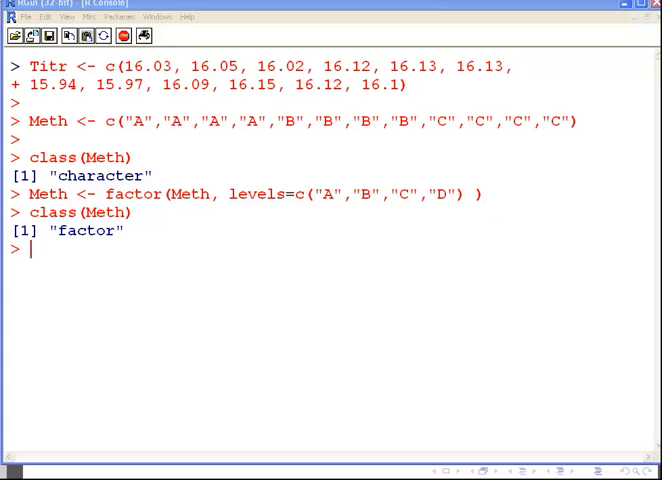
mouse_move(512, 236)
text(Anlt <- c("1","2","3","4","1","2","3","4","1","2","3","4"))
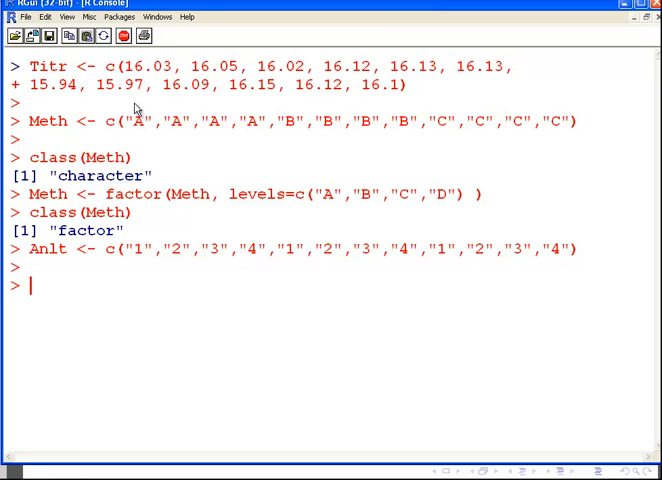
Step: Edit the recalled factor command into Anlt <- factor(Anlt, levels=c("1","2","3","4"))
drag(120, 120, 210, 120)
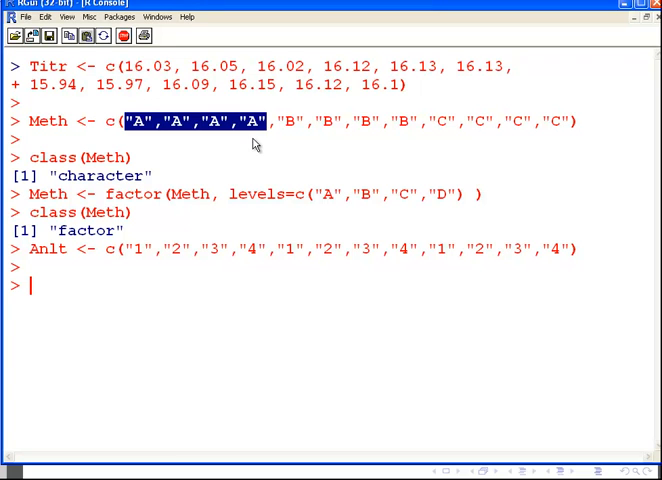
mouse_move(128, 260)
text(Meth <- factor(An, levels=c("1","2","3","4") )
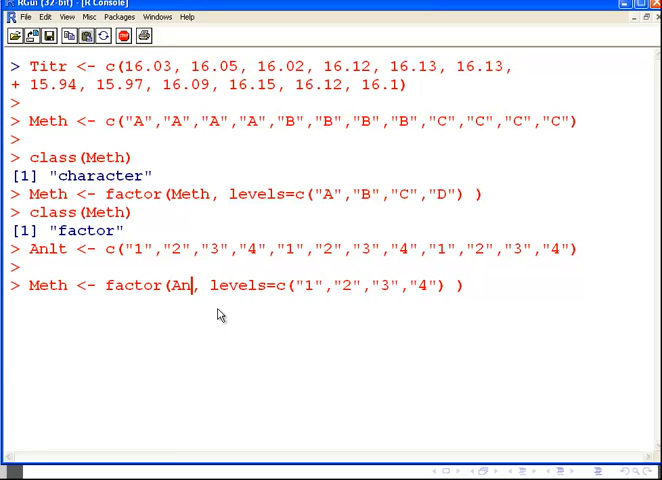
text(lt)
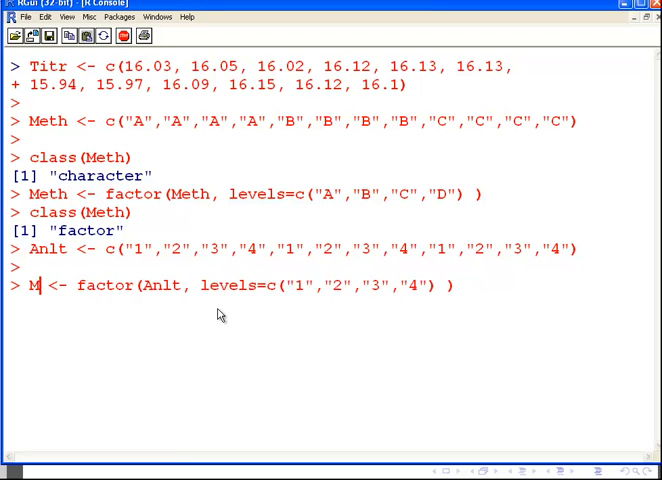
text(na)
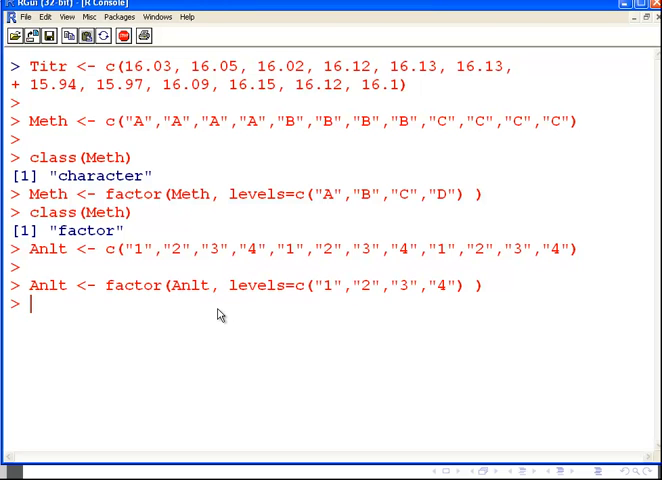
Step: Clear the console and enter model2way <- aov(Titr ~ Meth + Anlt)
key(ctrl+l)
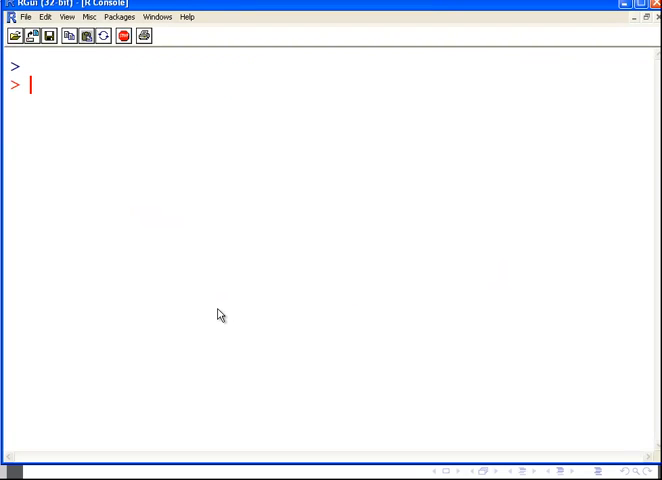
text(model)
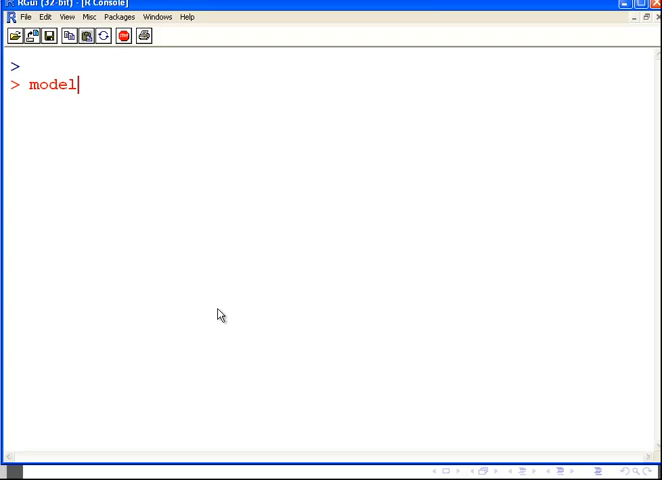
text(2)
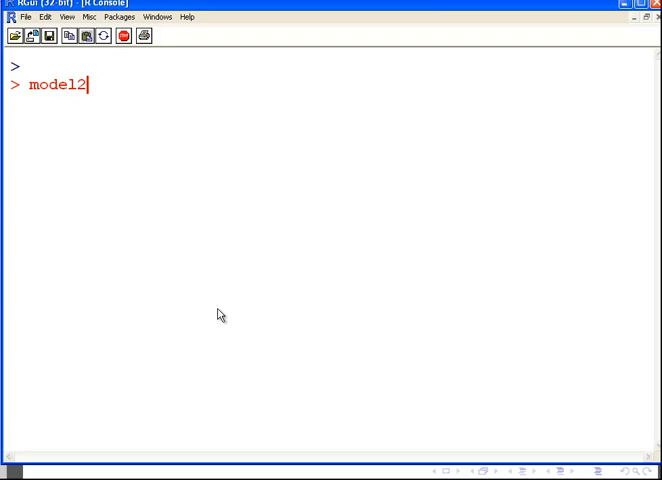
text(way)
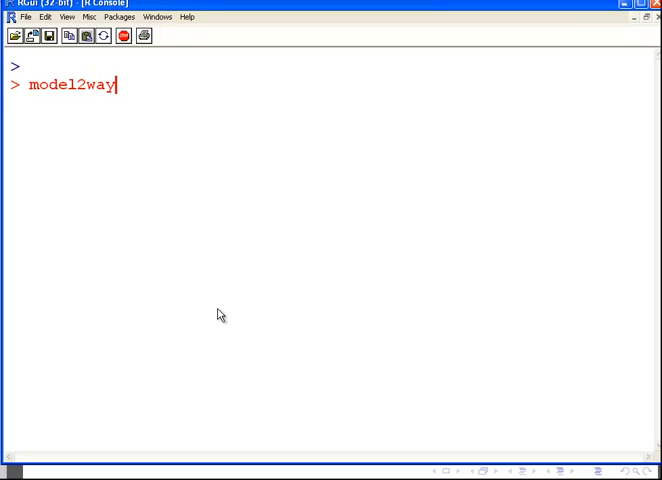
text(<-)
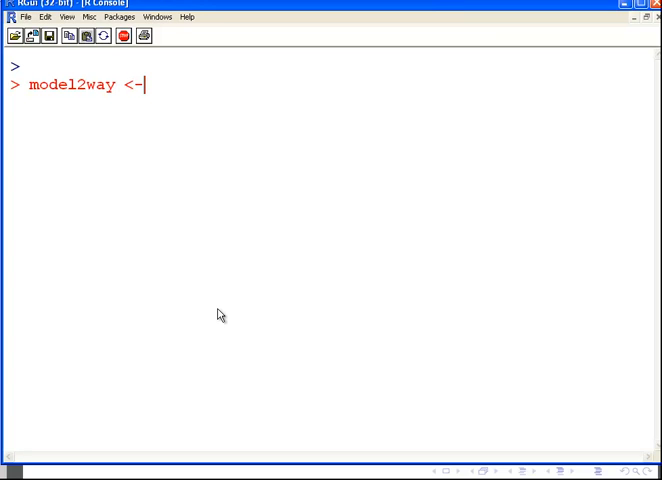
text(aov()
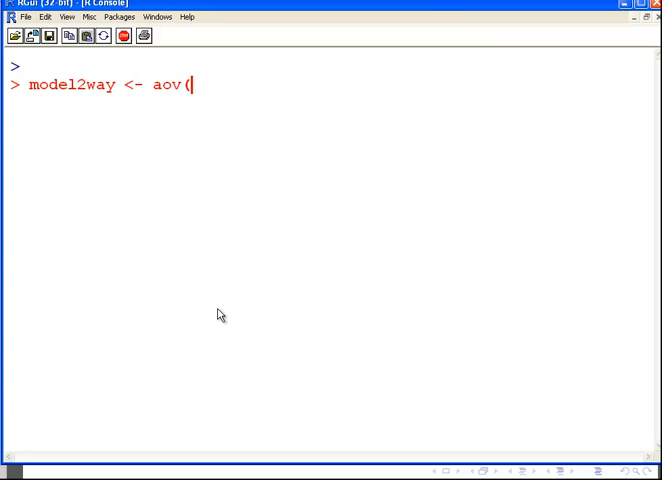
text(Tir)
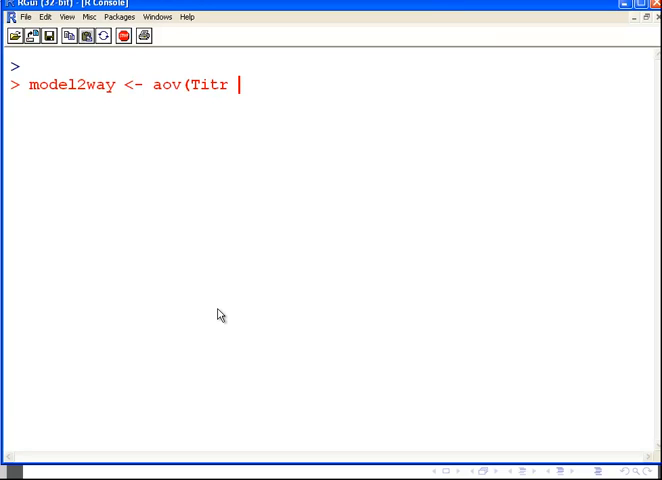
text(~)
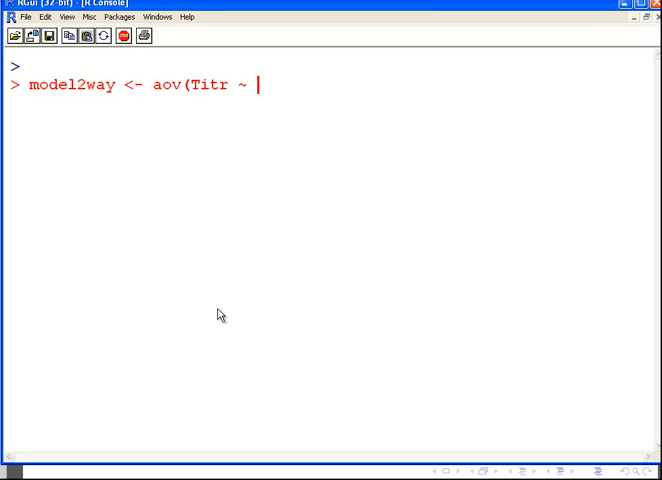
text(Meth)
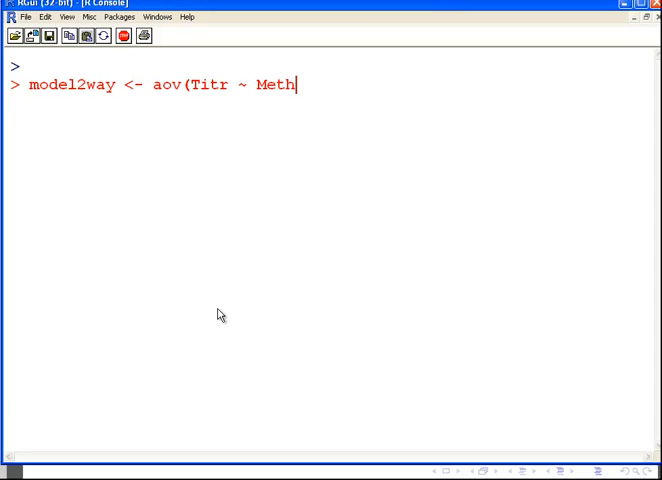
text(+ Anal)
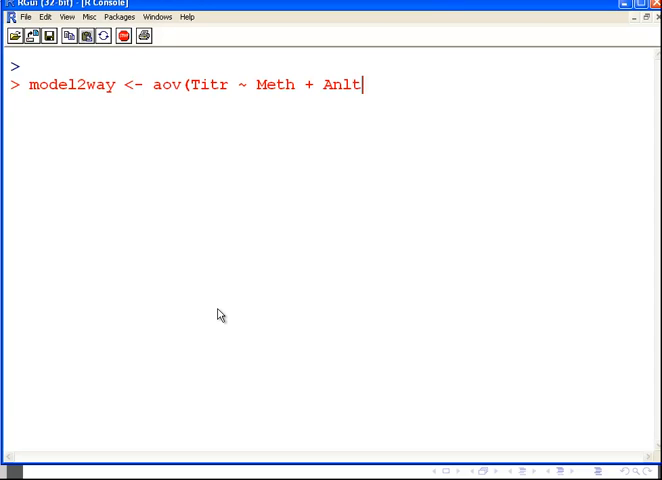
text())
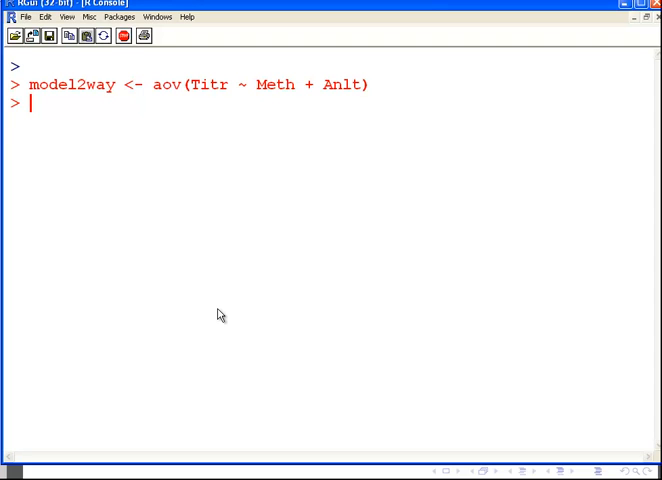
Step: Run summary(model2way) and highlight the Residuals row of the ANOVA table
text(summa)
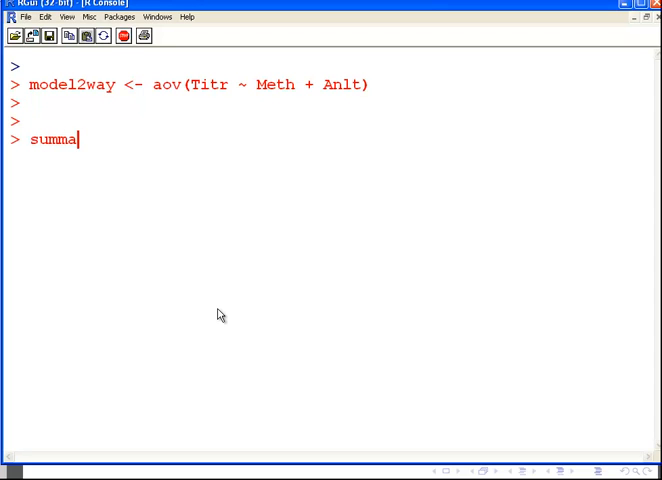
text(ry(model)
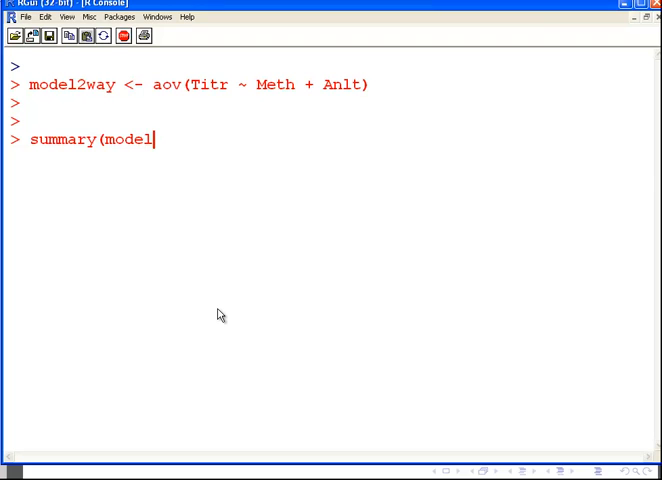
text(2way)
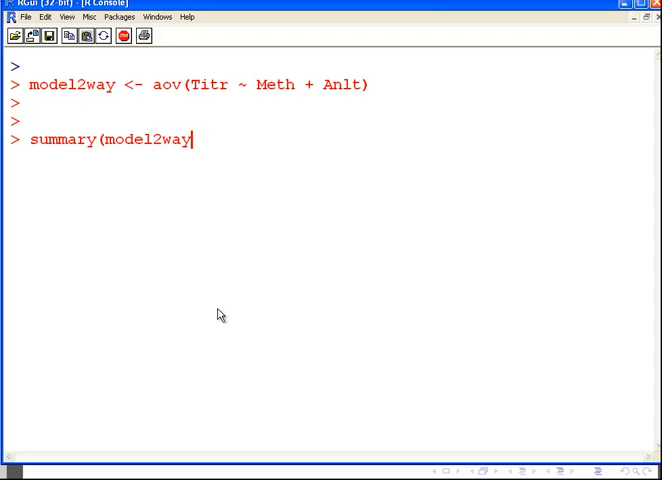
text())
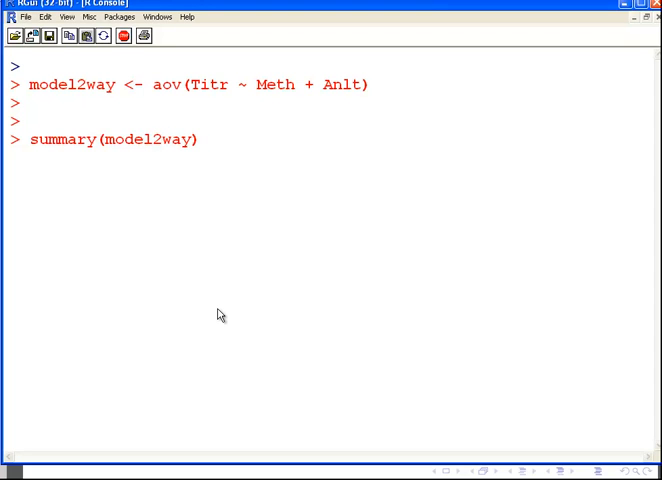
key(Return)
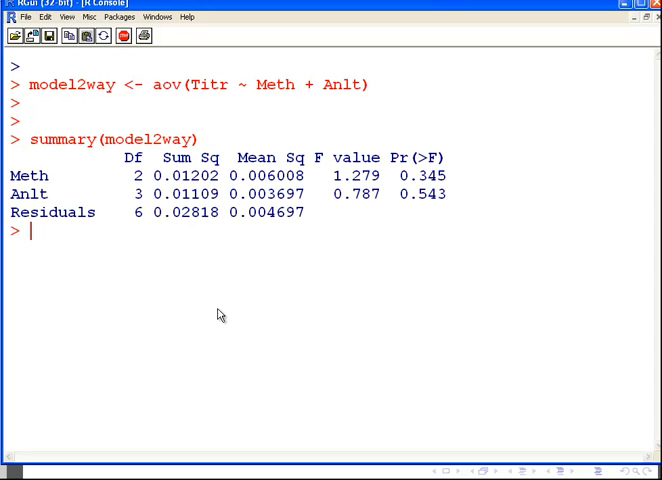
mouse_move(90, 208)
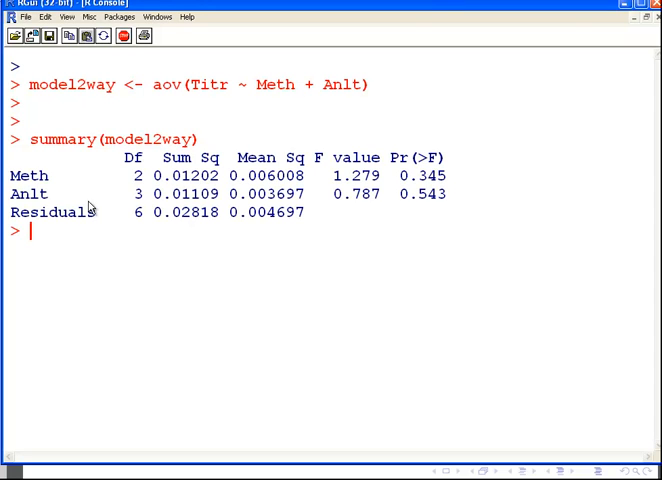
double_click(28, 192)
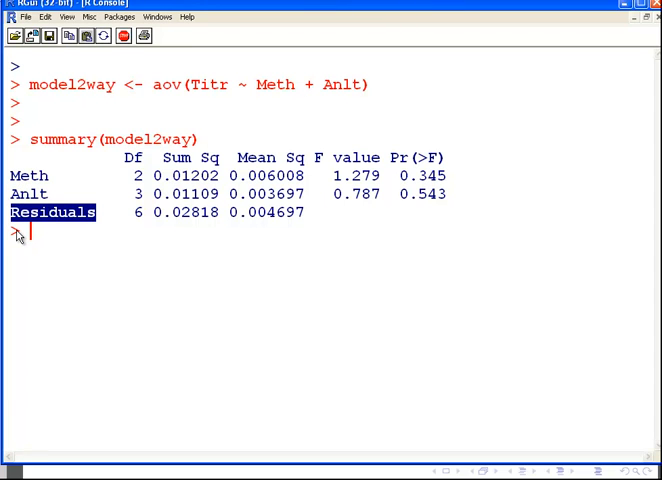
mouse_move(132, 192)
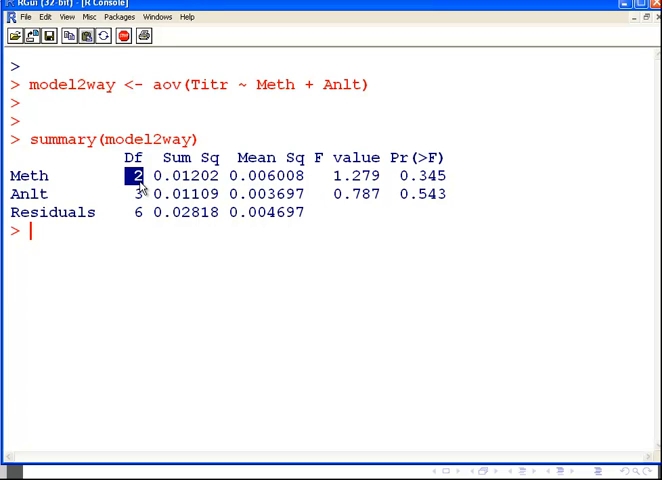
mouse_move(138, 200)
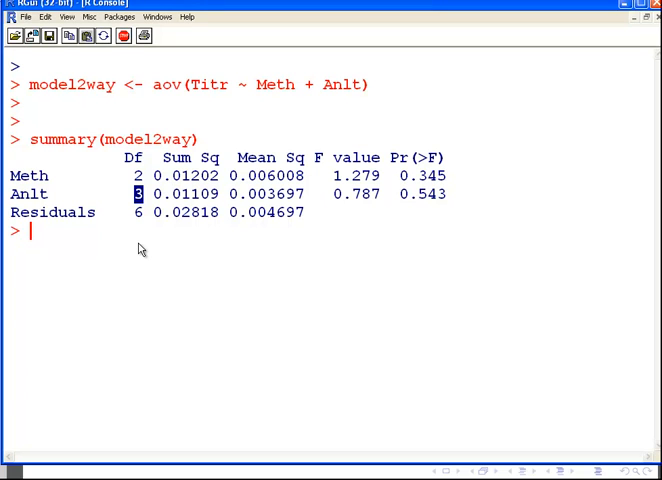
mouse_move(188, 176)
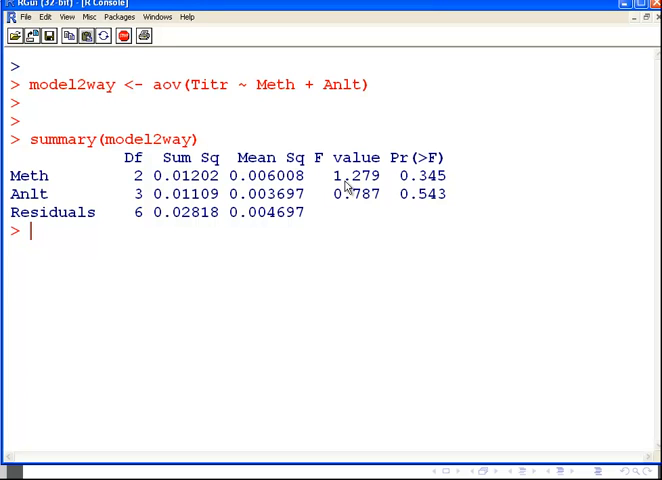
mouse_move(344, 186)
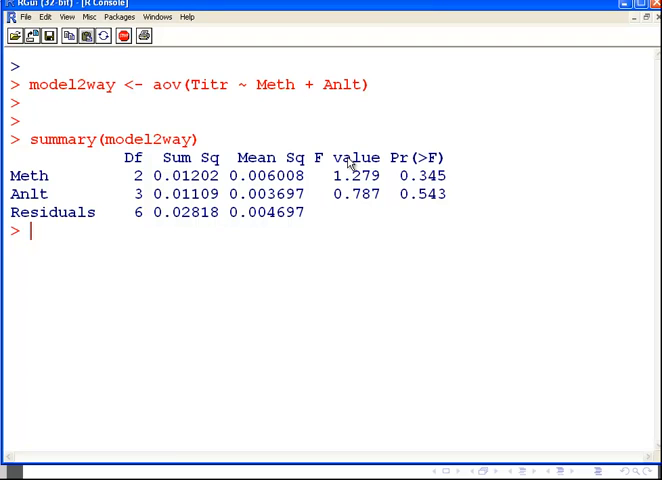
double_click(356, 156)
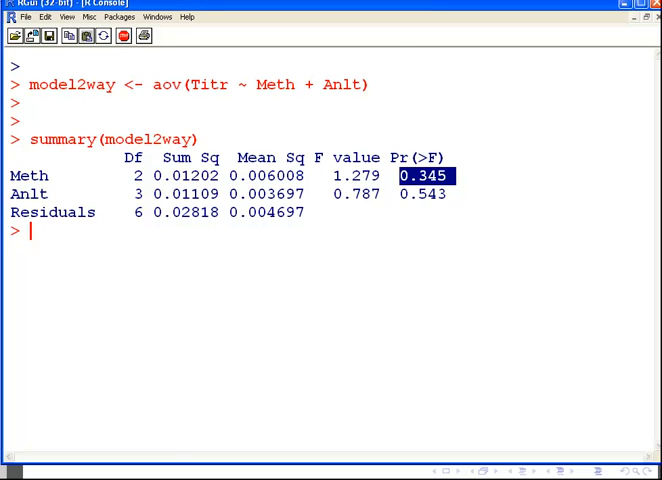
mouse_move(330, 396)
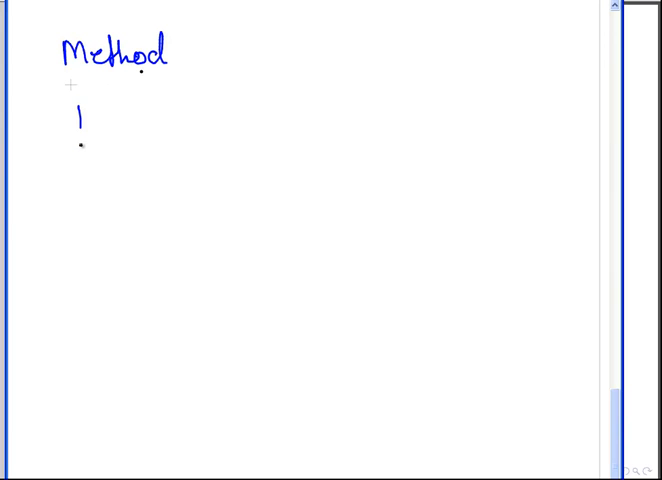
Step: Handwrite 'Ho: no significant main effect for method' and 'p-value not signf.'
text(Ho: no significant main Effect)
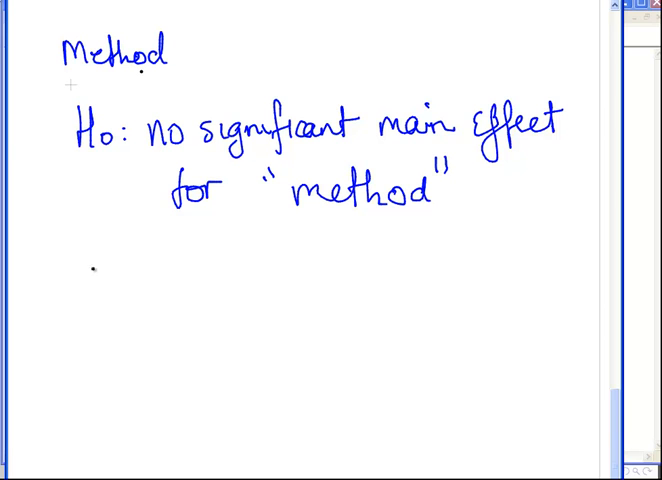
text(not s)
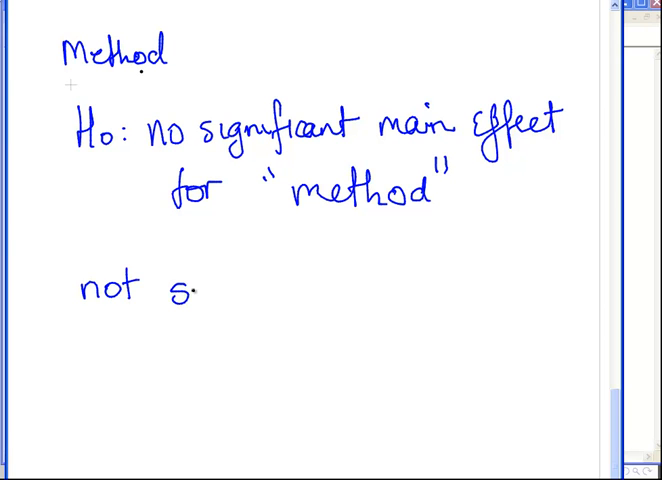
text(ignf.)
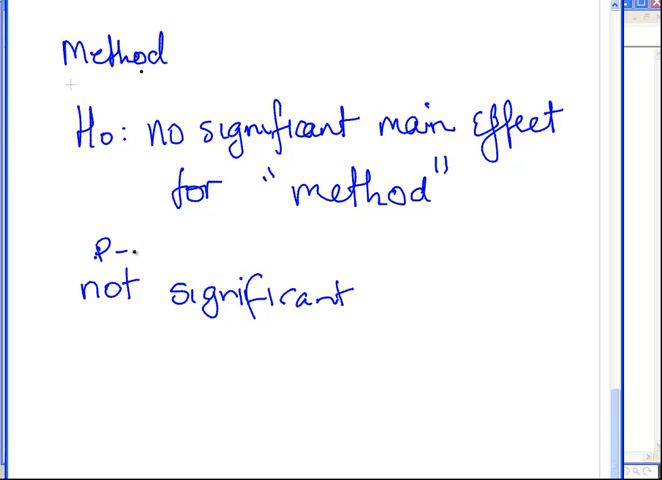
text(value)
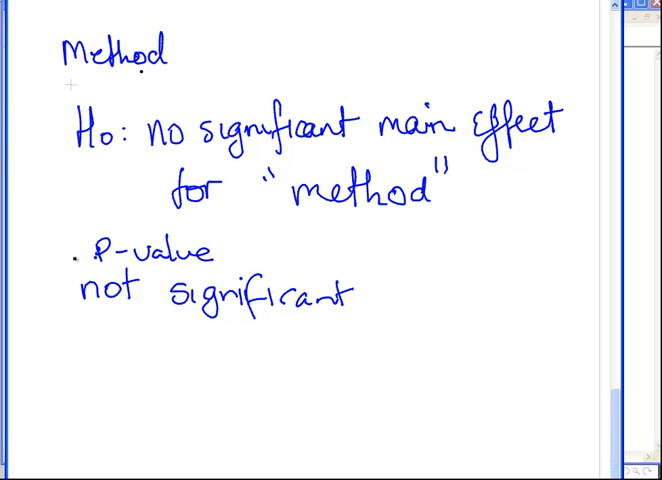
Step: Draw reasoning arrows and write the conclusion 'fail to rej.' for method
drag(50, 276, 86, 262)
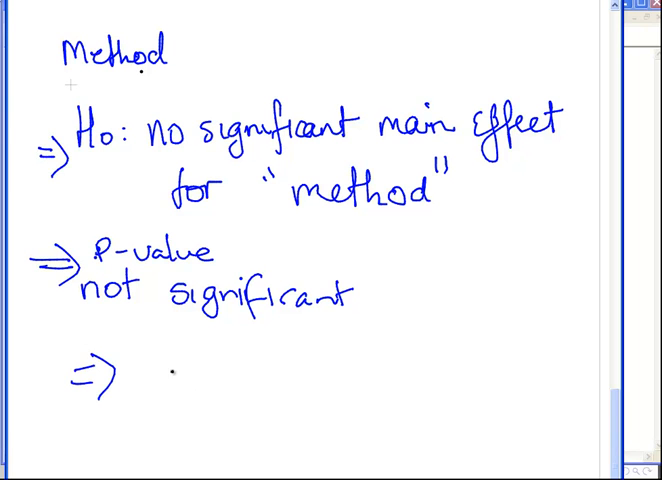
text(fail to)
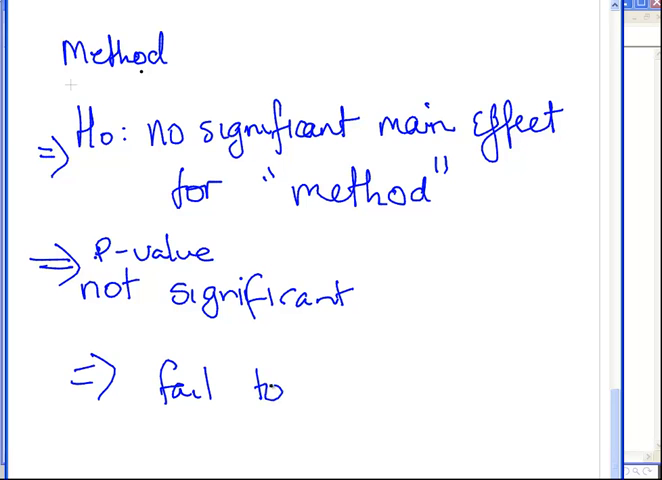
text(rej.)
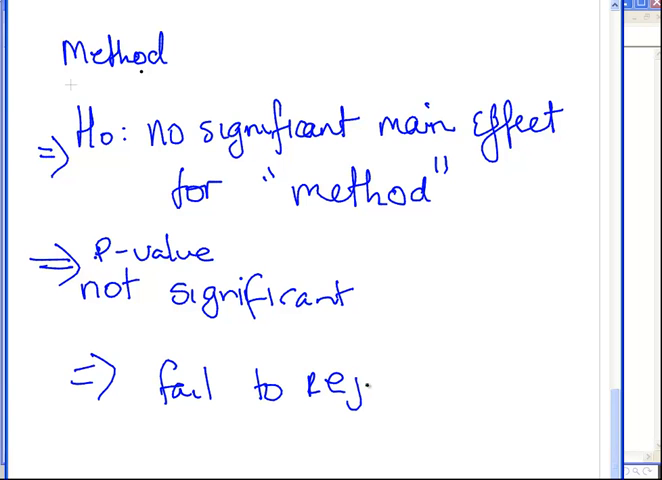
text(ject f)
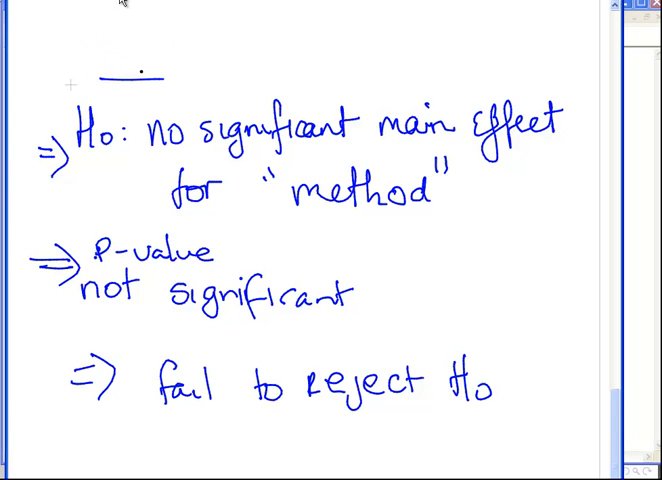
Step: Continue the handwritten conclusion with an 'Ana.' note toward 'fail to Reject Ho'
text(Ana.)
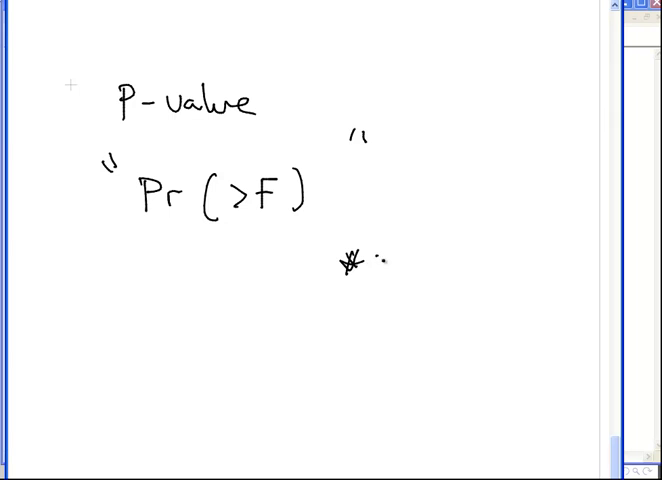
Step: Draw star marks beneath the 'P-value "Pr(>F)"' note
drag(360, 260, 420, 262)
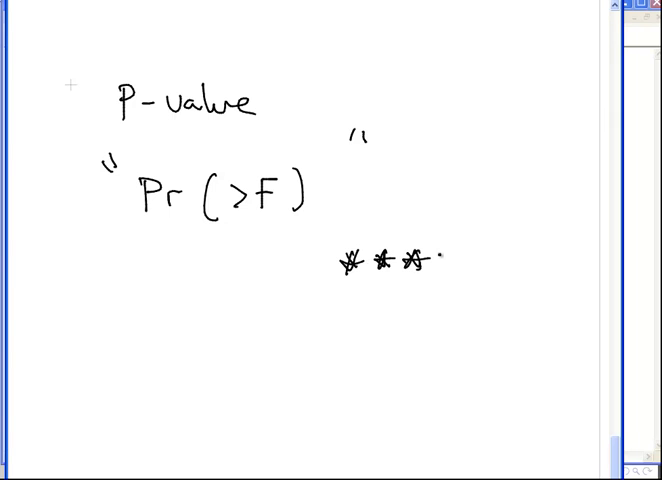